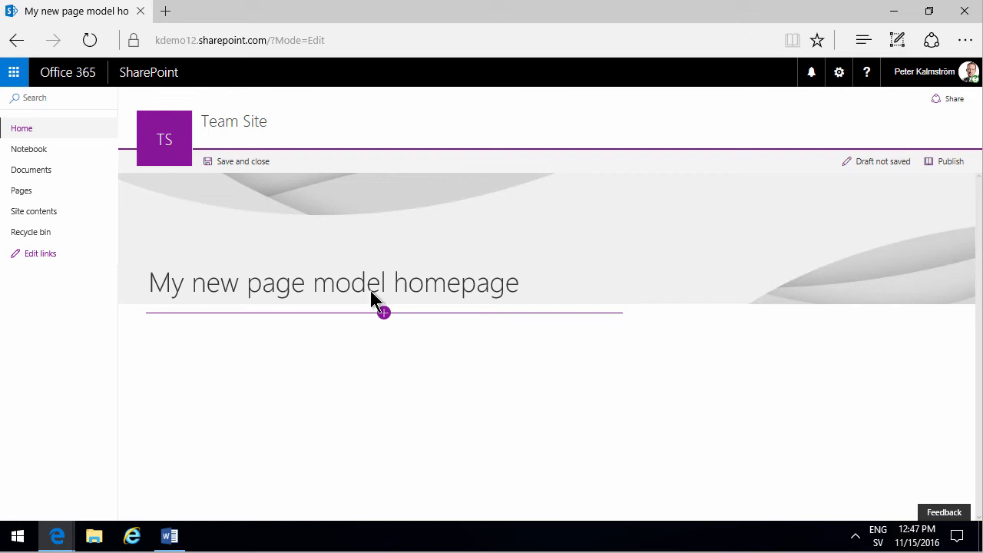
mouse_move(353, 370)
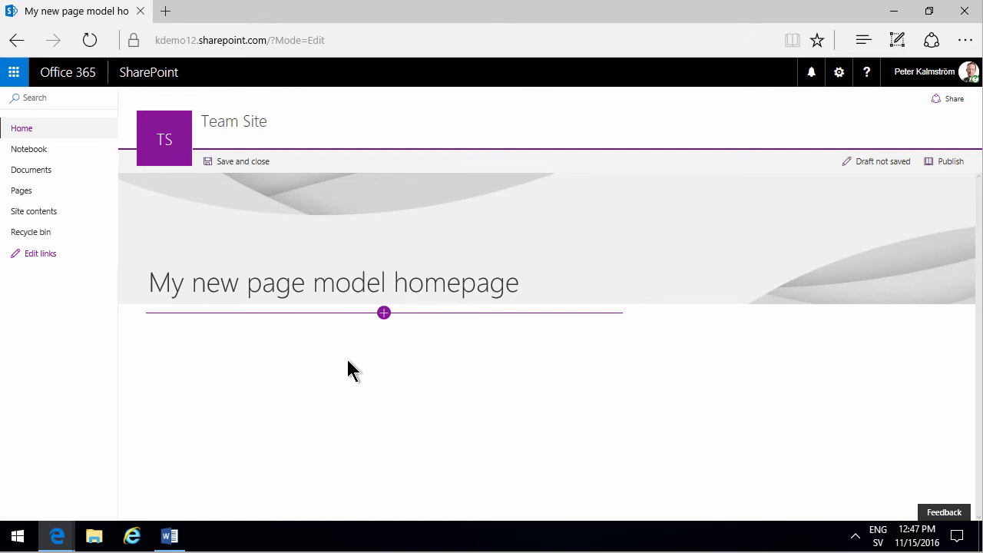
Open the web part toolbox under the title of 'My new page model homepage'
left_click(384, 313)
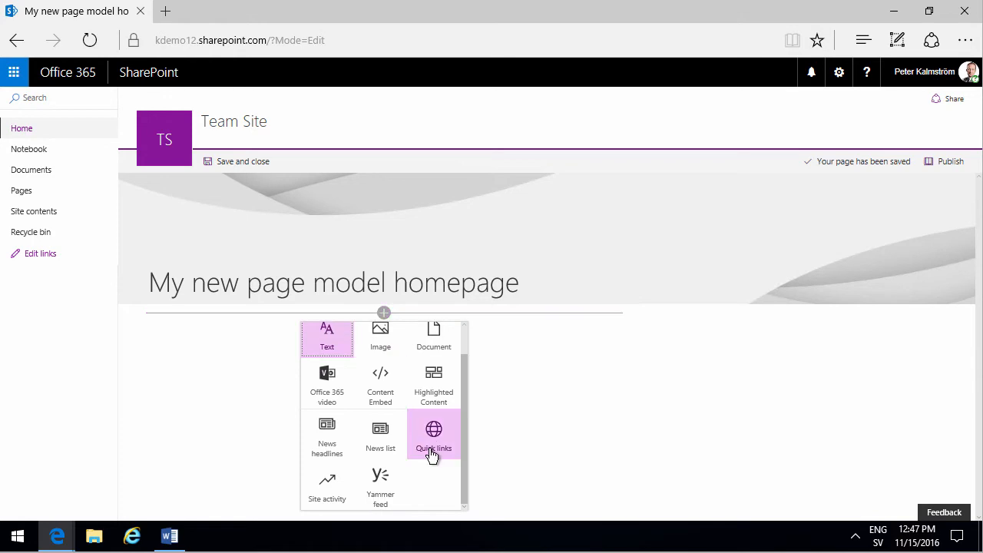
mouse_move(433, 443)
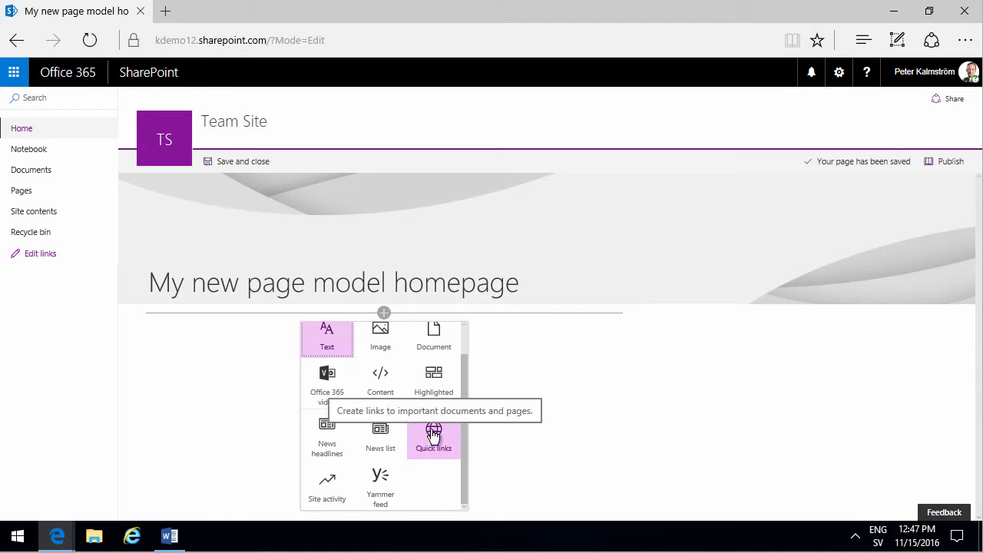
Insert a Quick links web part with a link to pdfSample.pdf titled 'Information'
left_click(433, 430)
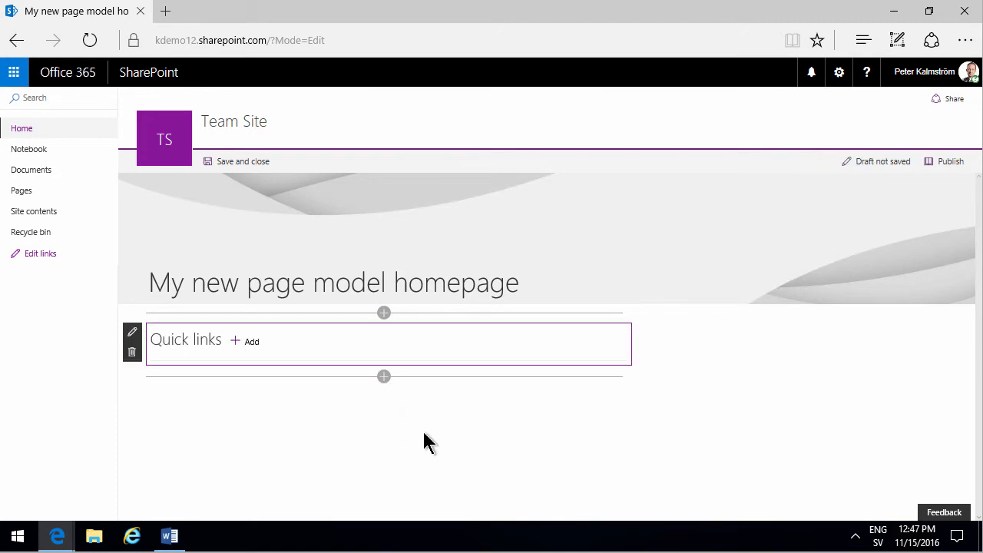
mouse_move(213, 351)
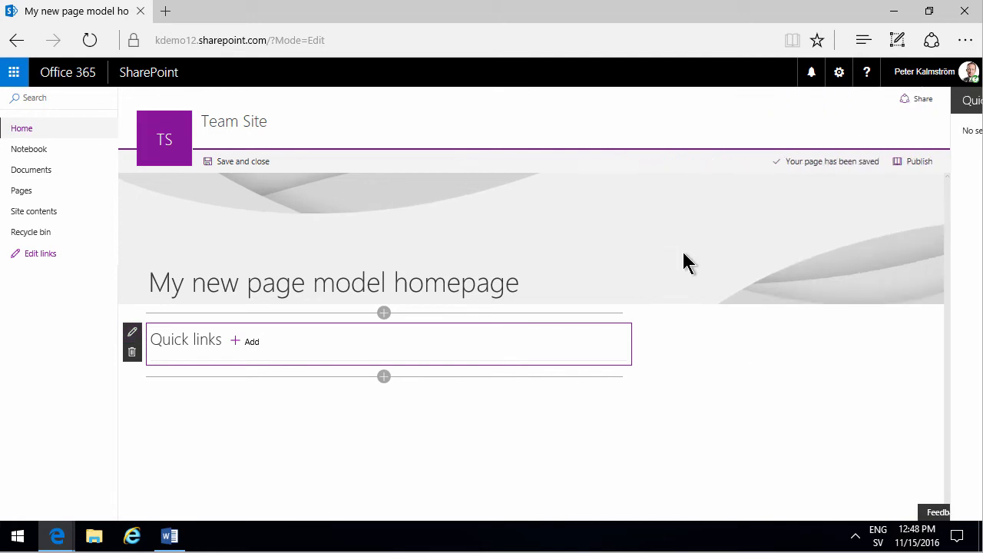
left_click(251, 341)
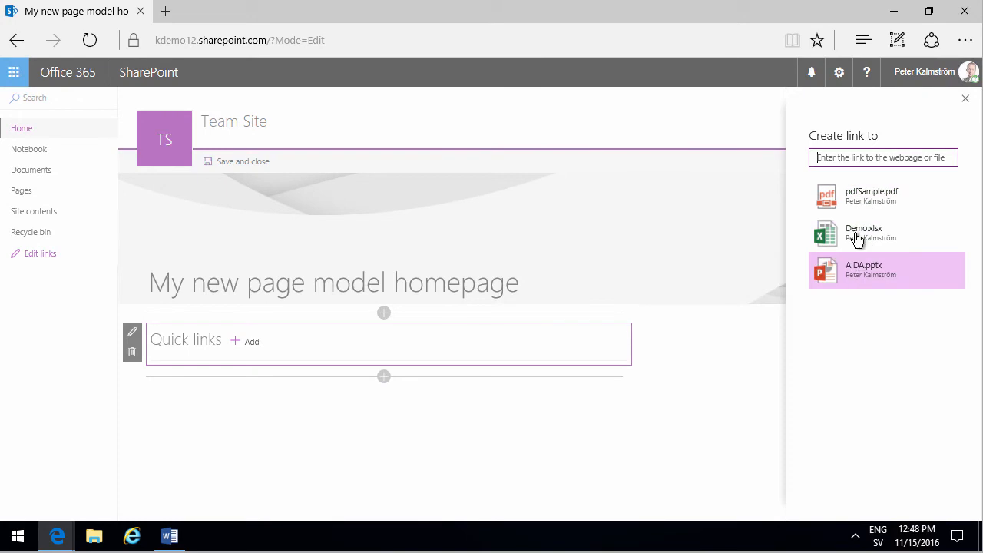
mouse_move(867, 196)
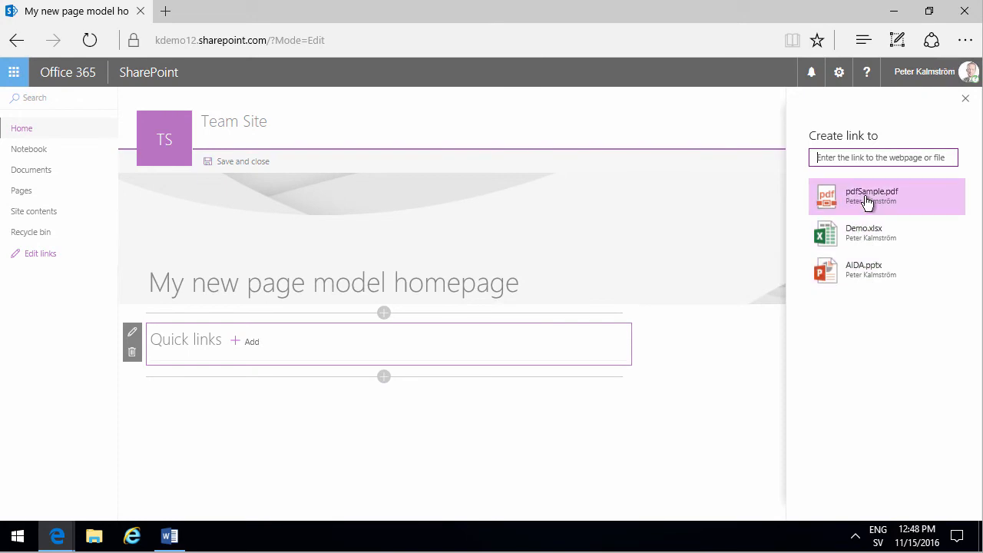
left_click(872, 196)
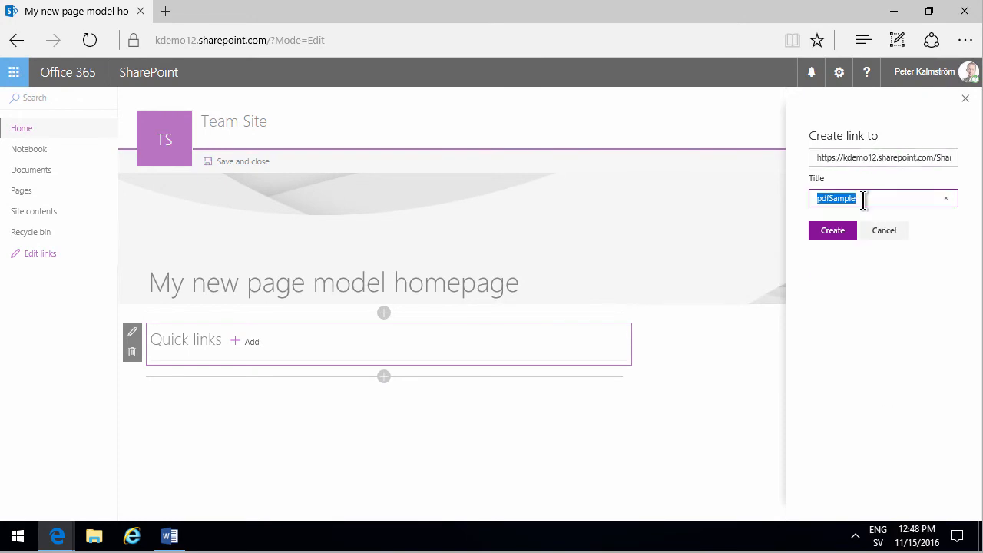
type("Information")
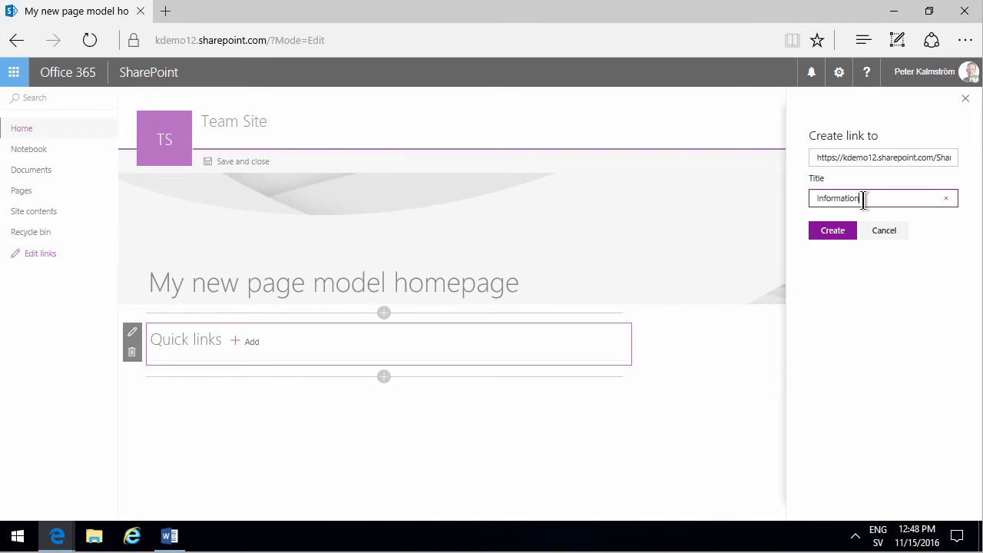
left_click(831, 230)
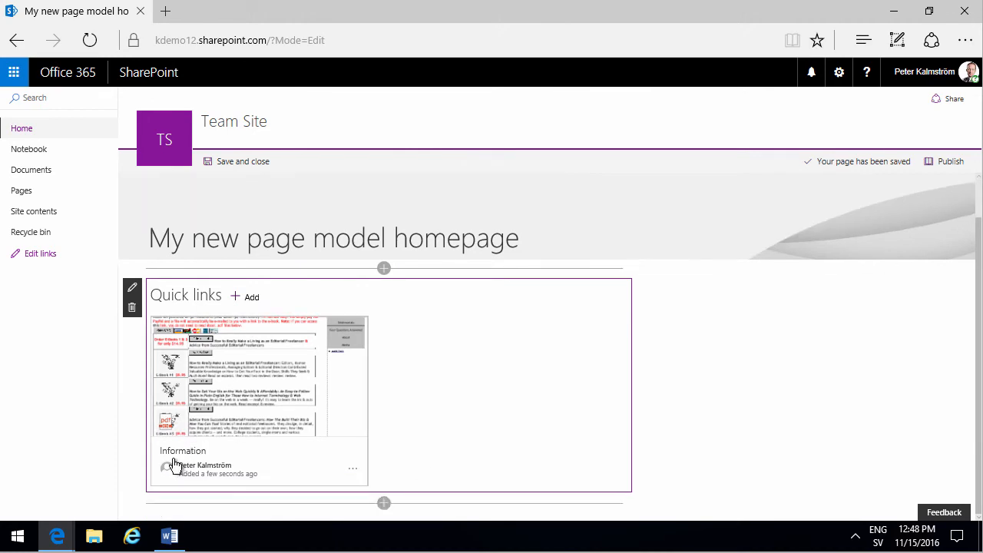
mouse_move(202, 469)
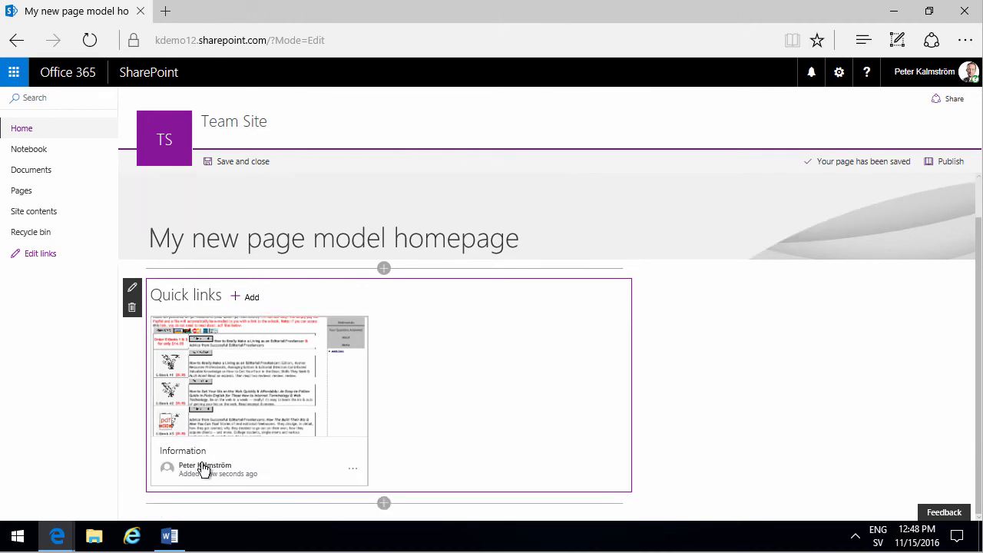
mouse_move(337, 434)
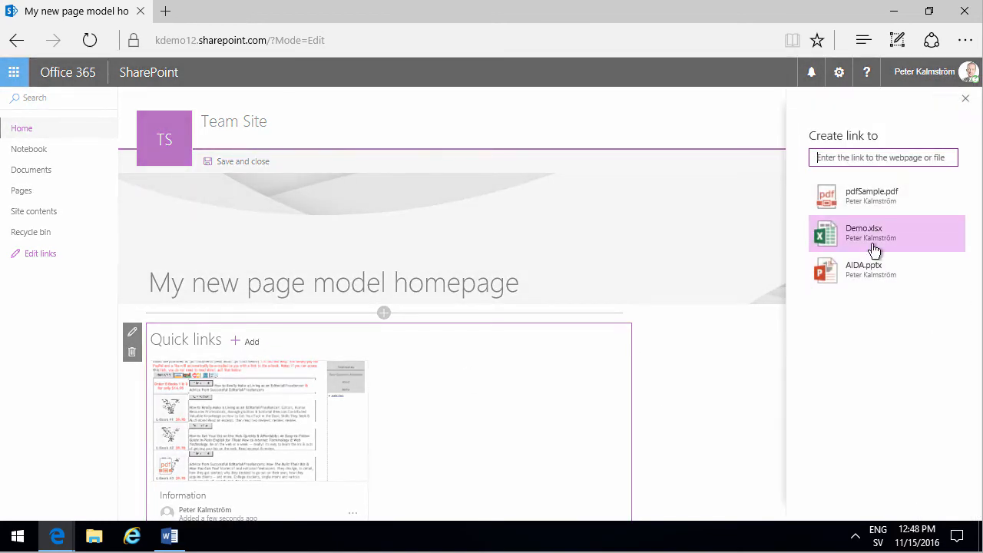
Add a Quick link to Demo.xlsx titled 'Sales'
left_click(883, 233)
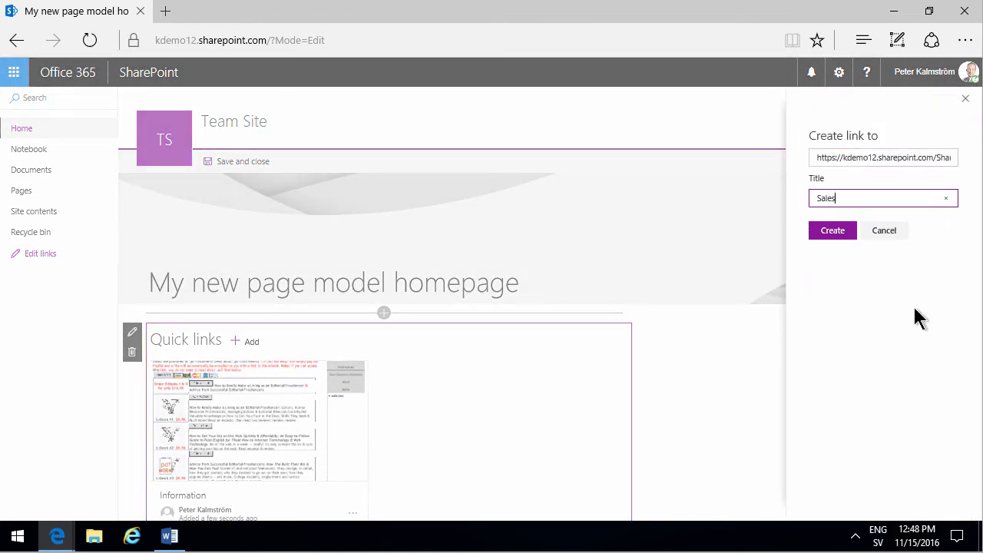
mouse_move(833, 231)
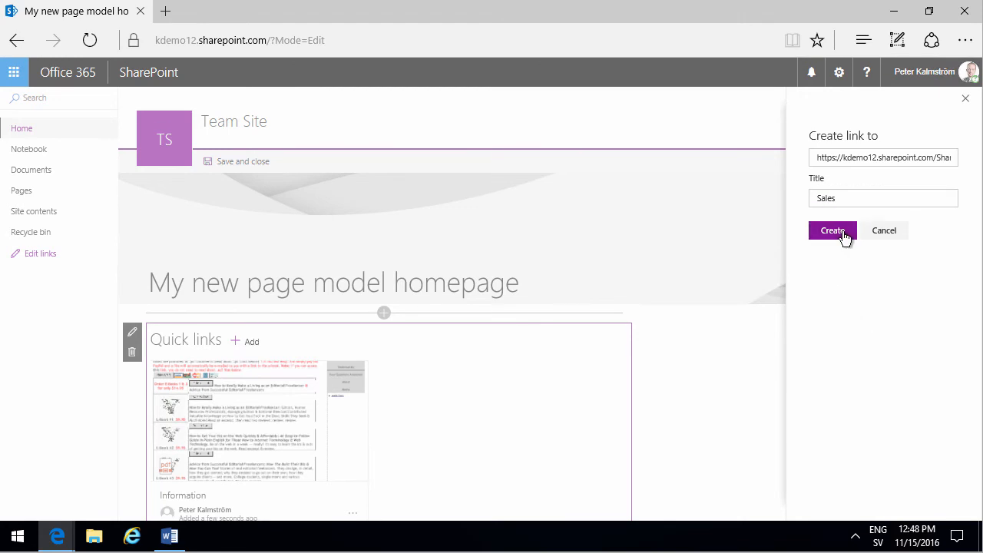
left_click(832, 230)
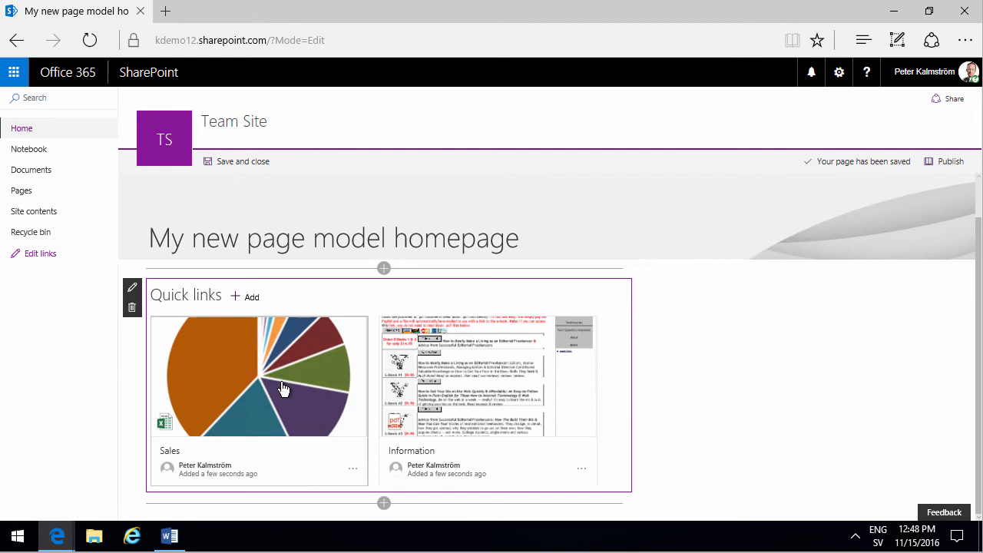
mouse_move(265, 319)
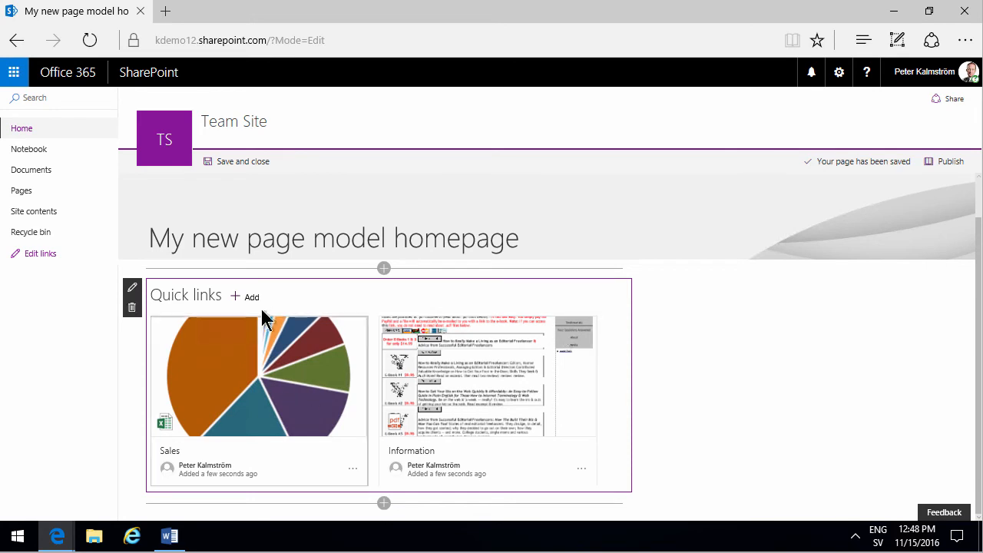
left_click(246, 296)
type("http://ww.kalmstrom.com")
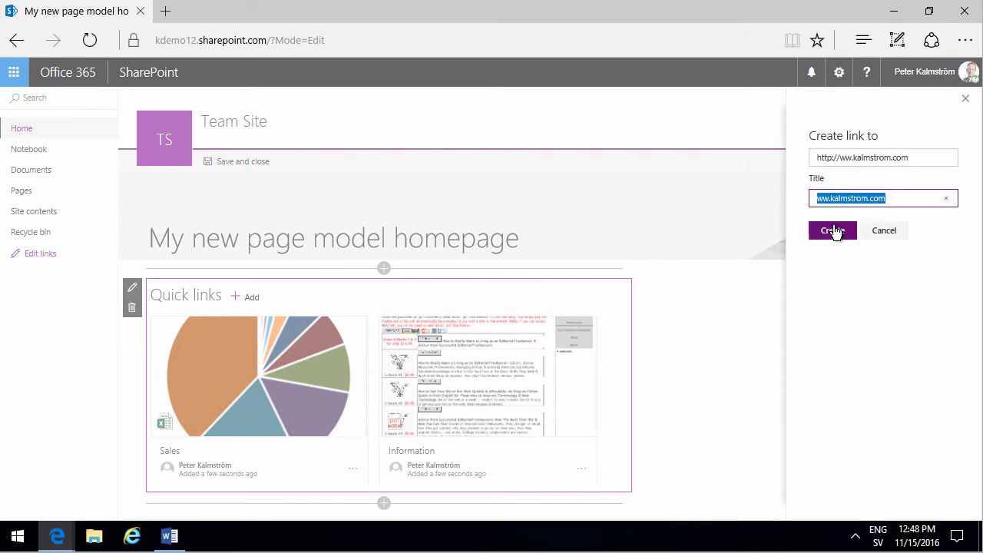
left_click(833, 230)
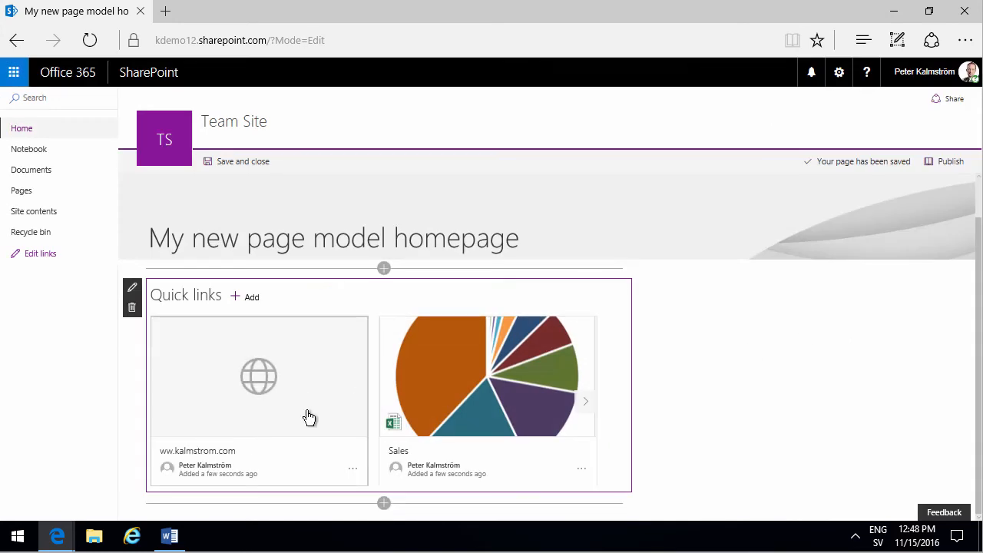
mouse_move(274, 376)
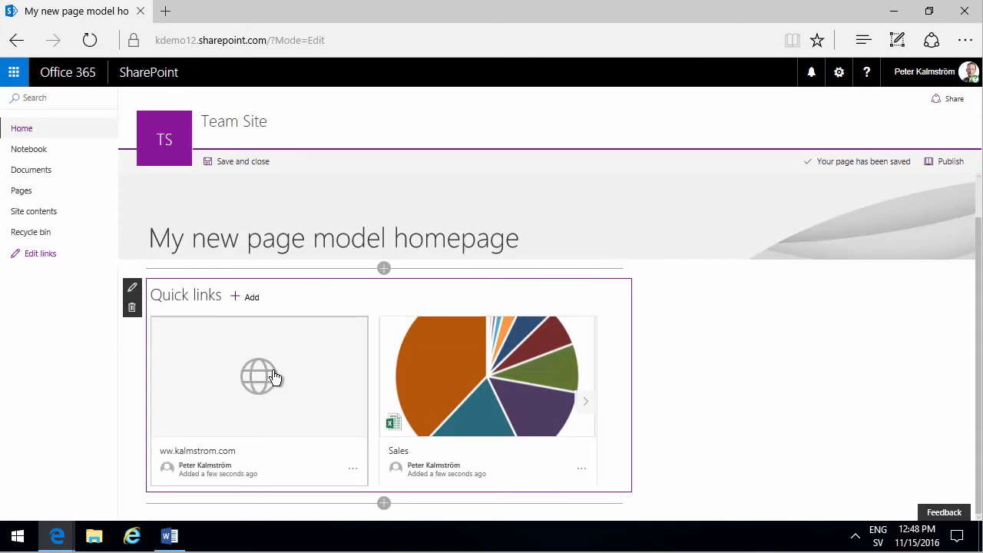
mouse_move(522, 438)
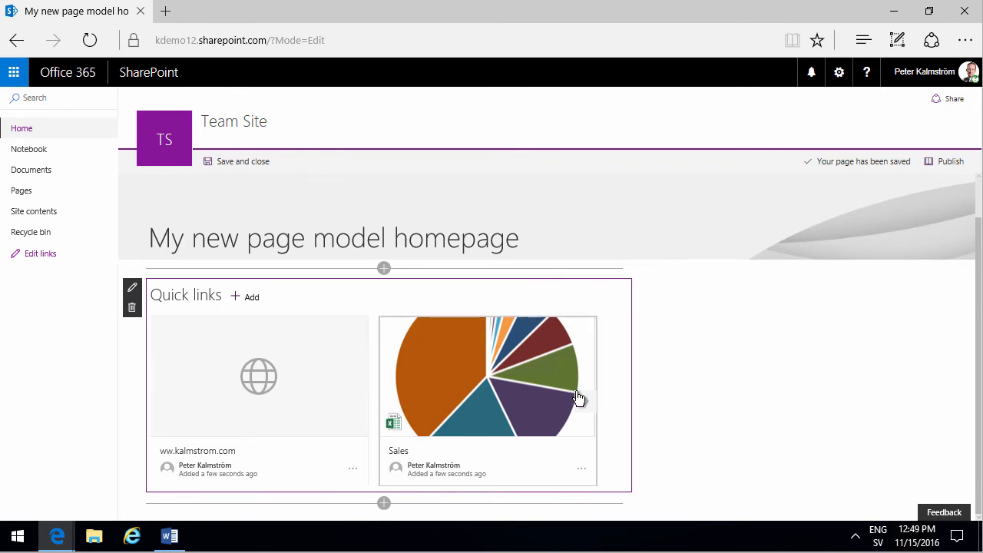
mouse_move(590, 406)
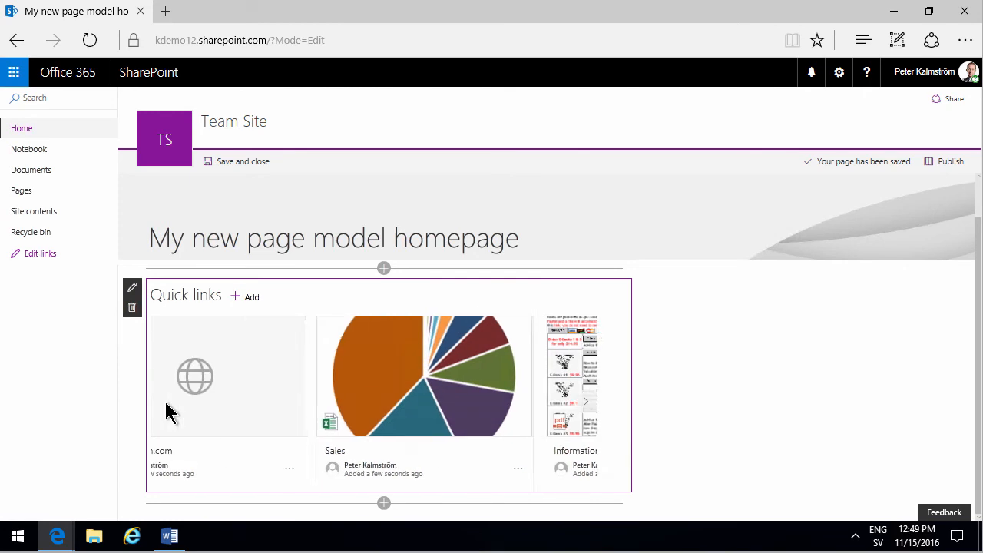
left_click(585, 401)
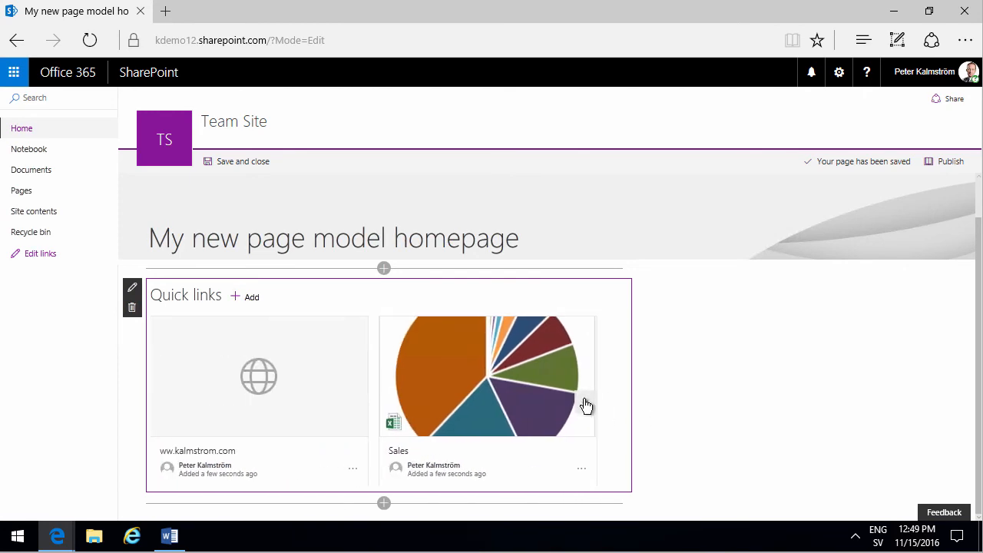
left_click(951, 161)
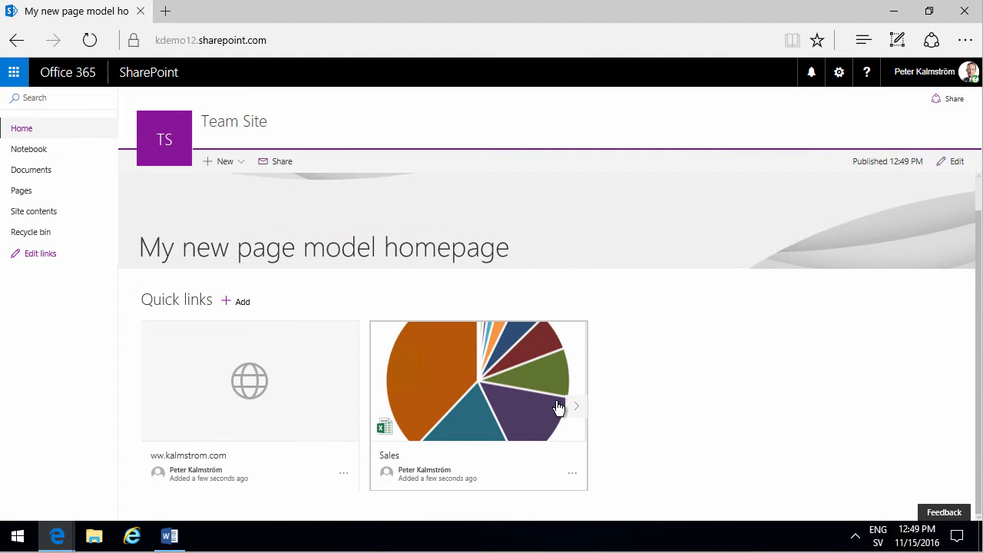
left_click(575, 406)
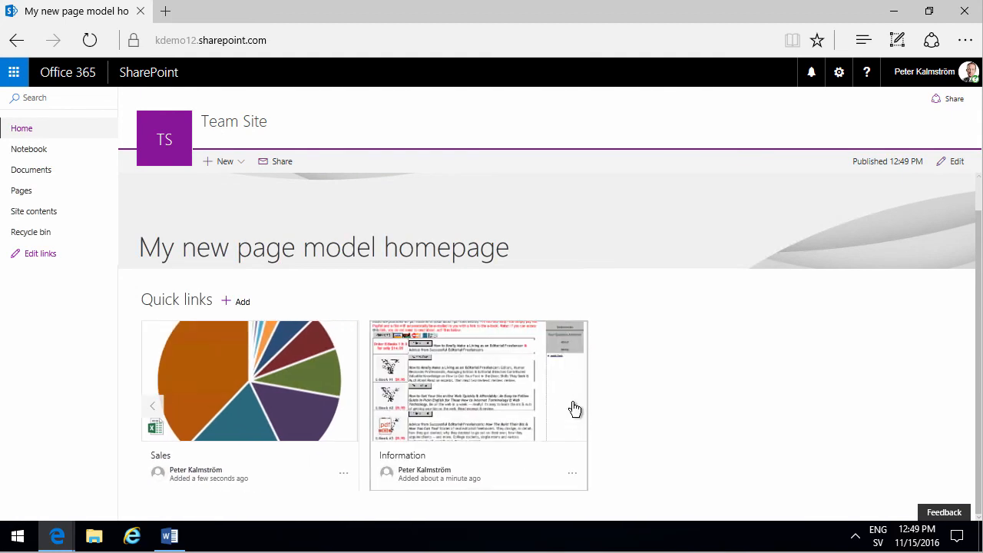
mouse_move(260, 391)
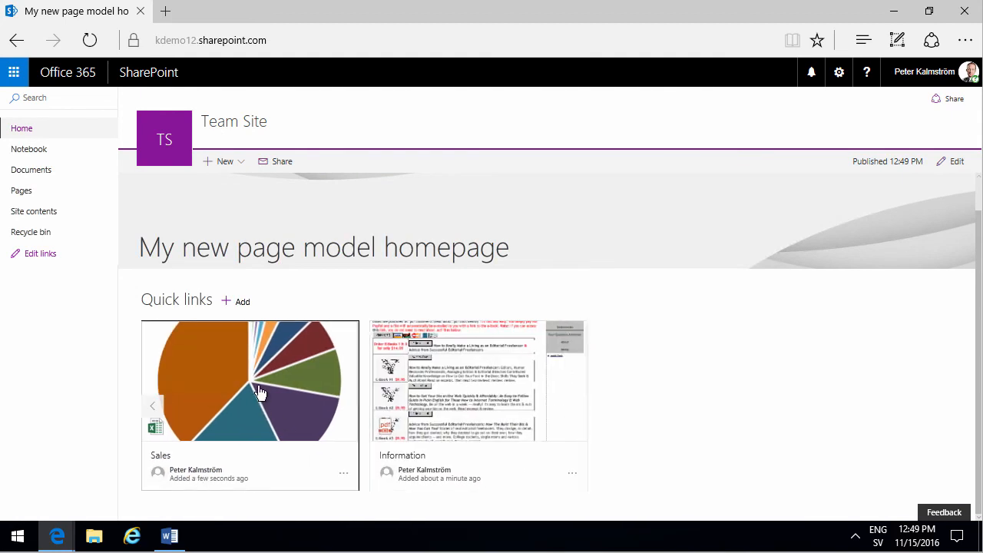
left_click(261, 394)
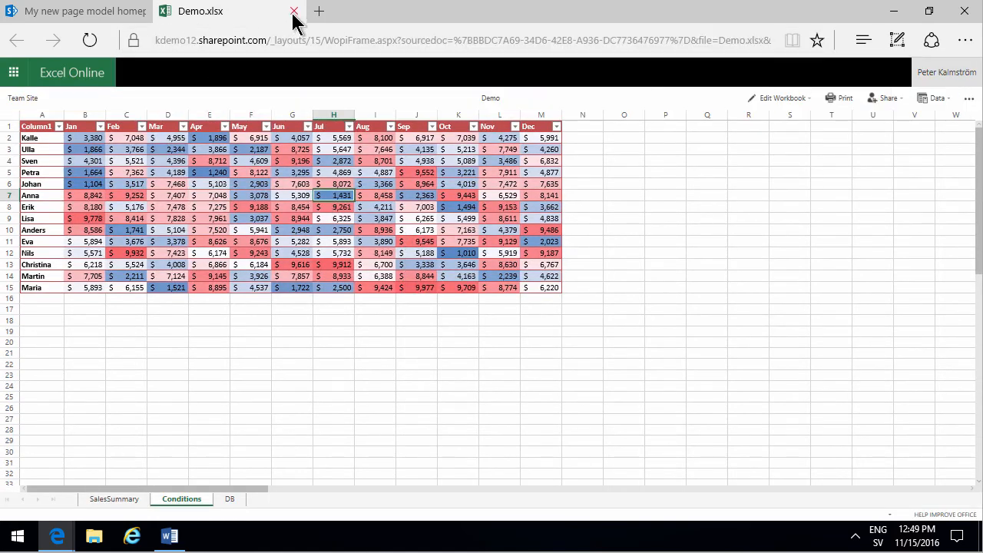
left_click(293, 11)
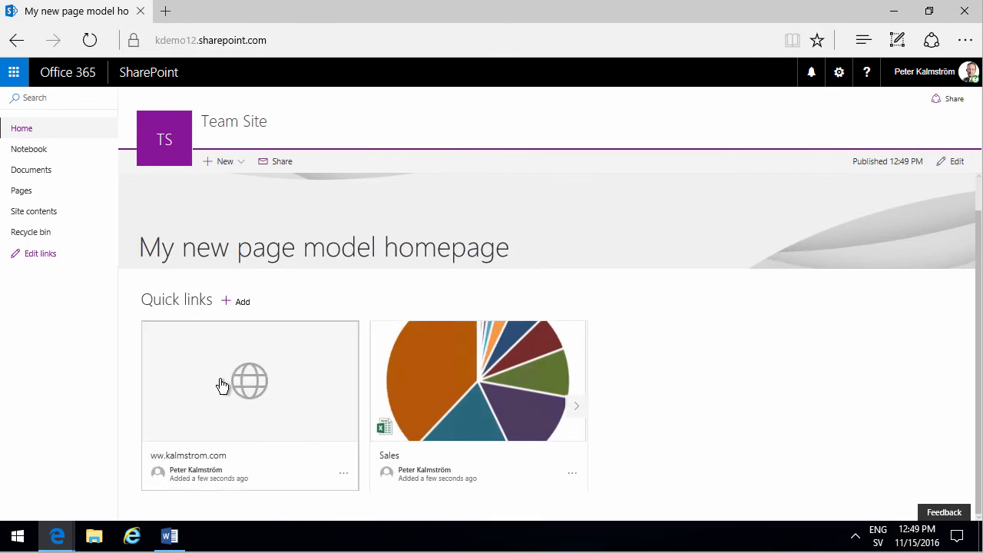
mouse_move(394, 356)
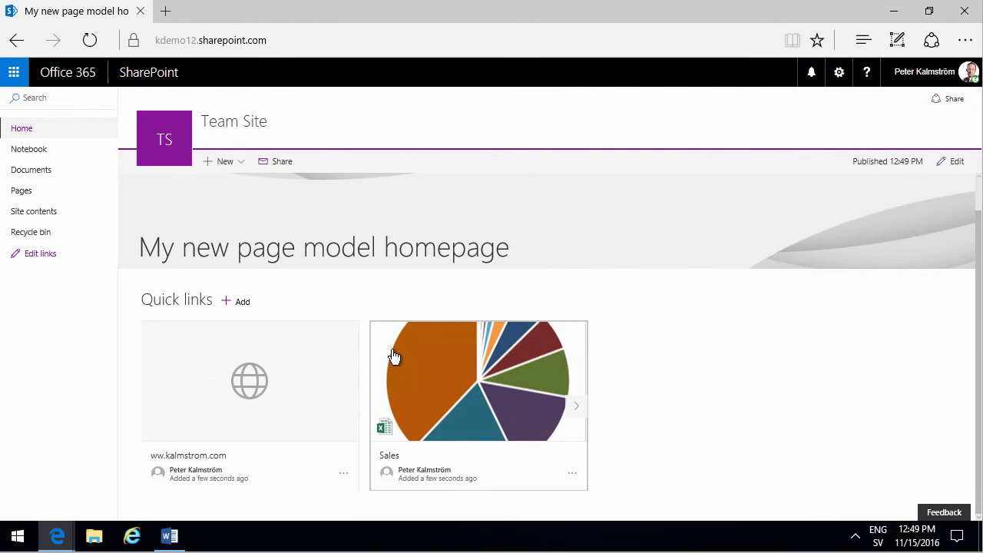
mouse_move(301, 398)
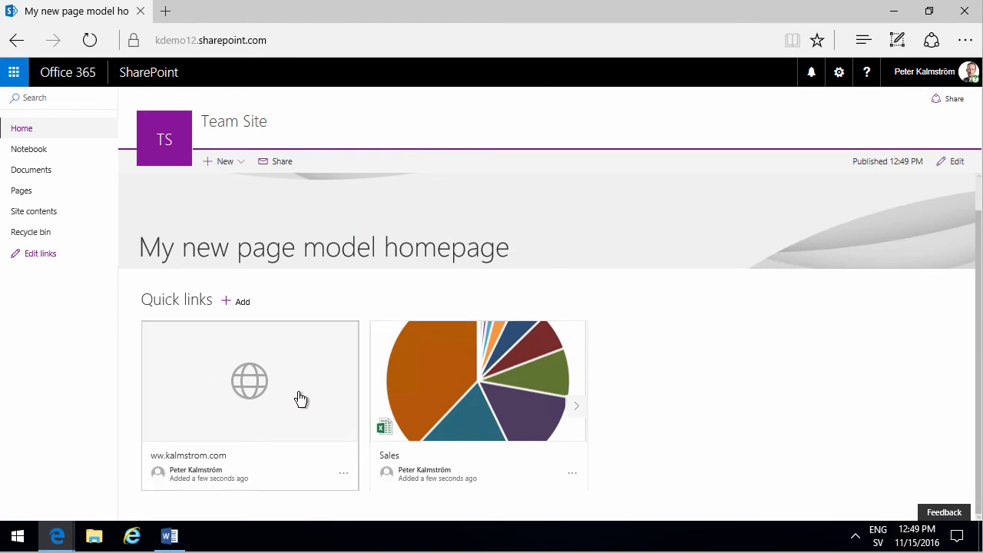
mouse_move(282, 391)
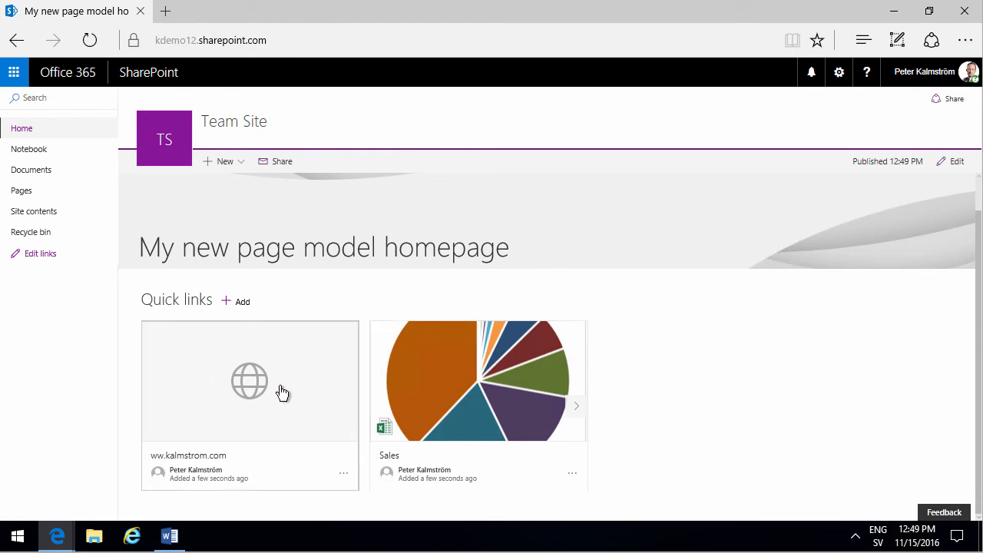
mouse_move(735, 226)
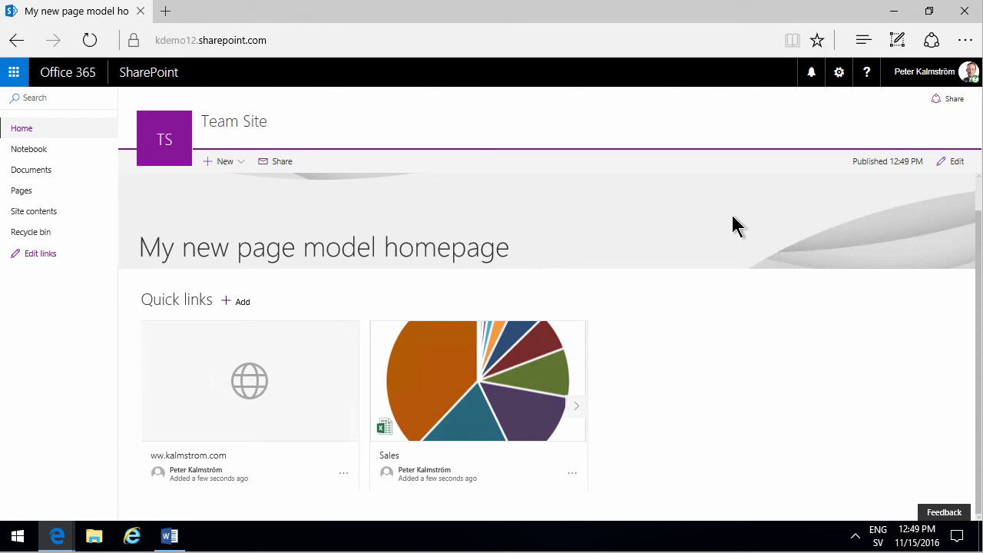